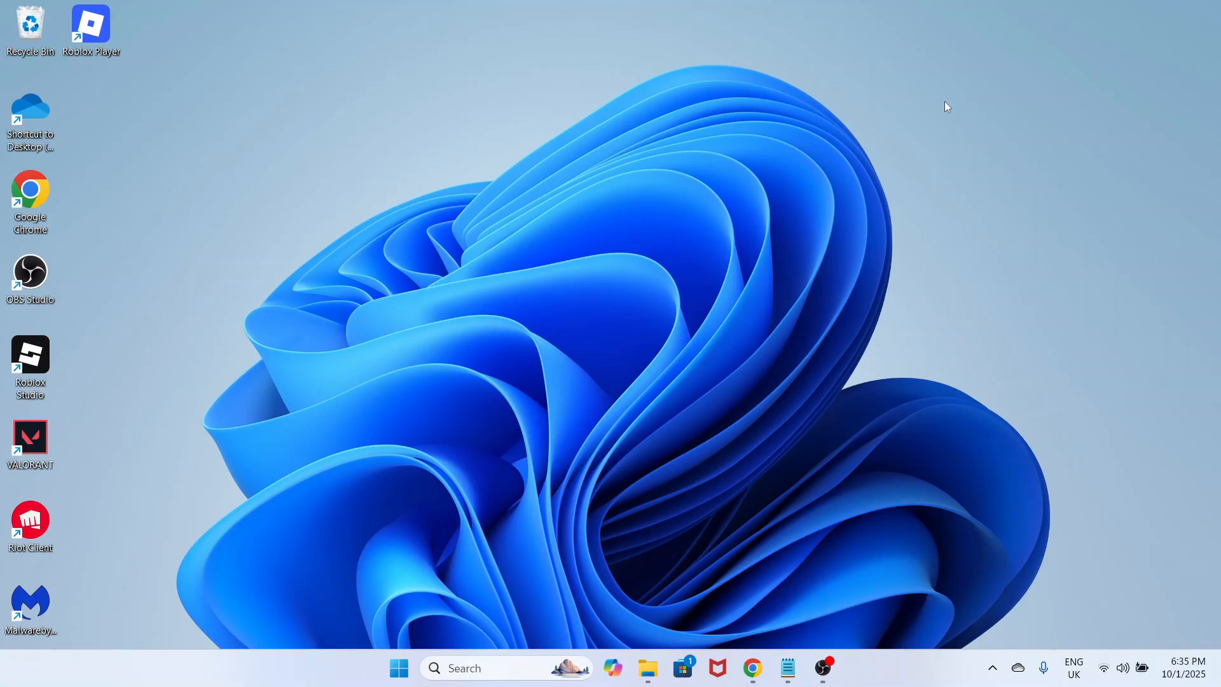
{"action": "mouse_move", "coordinate": [542, 253]}
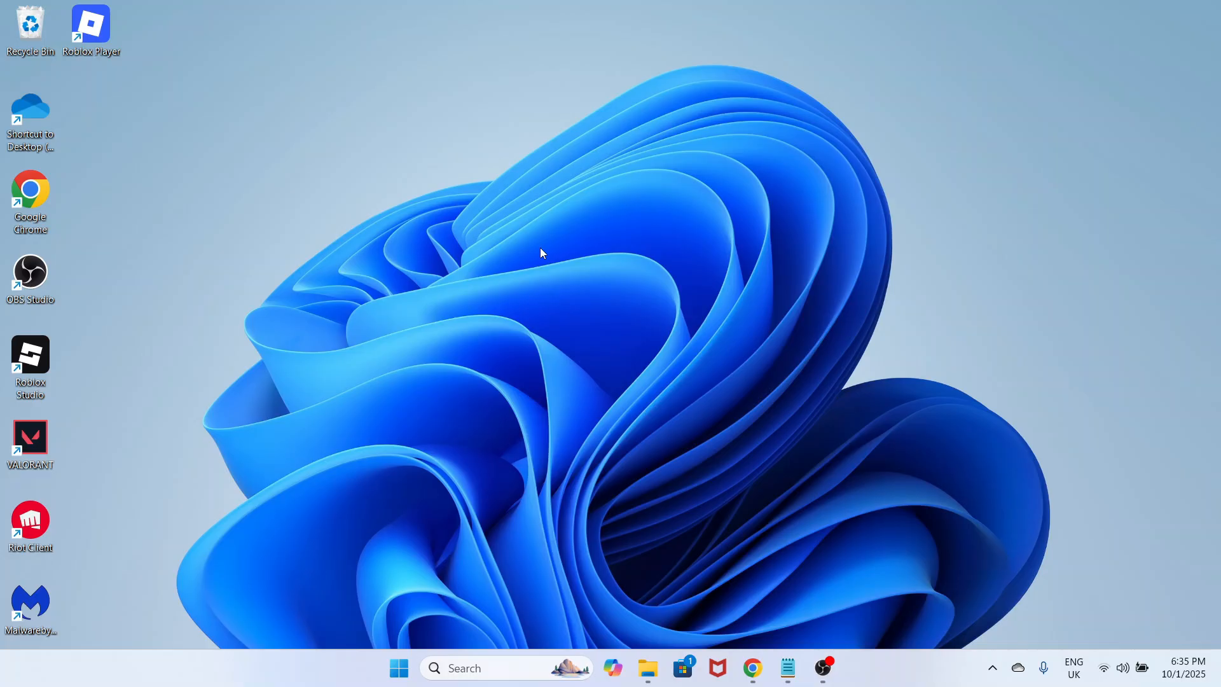
{"action": "mouse_move", "coordinate": [399, 668]}
{"action": "type", "text": "SETT"}
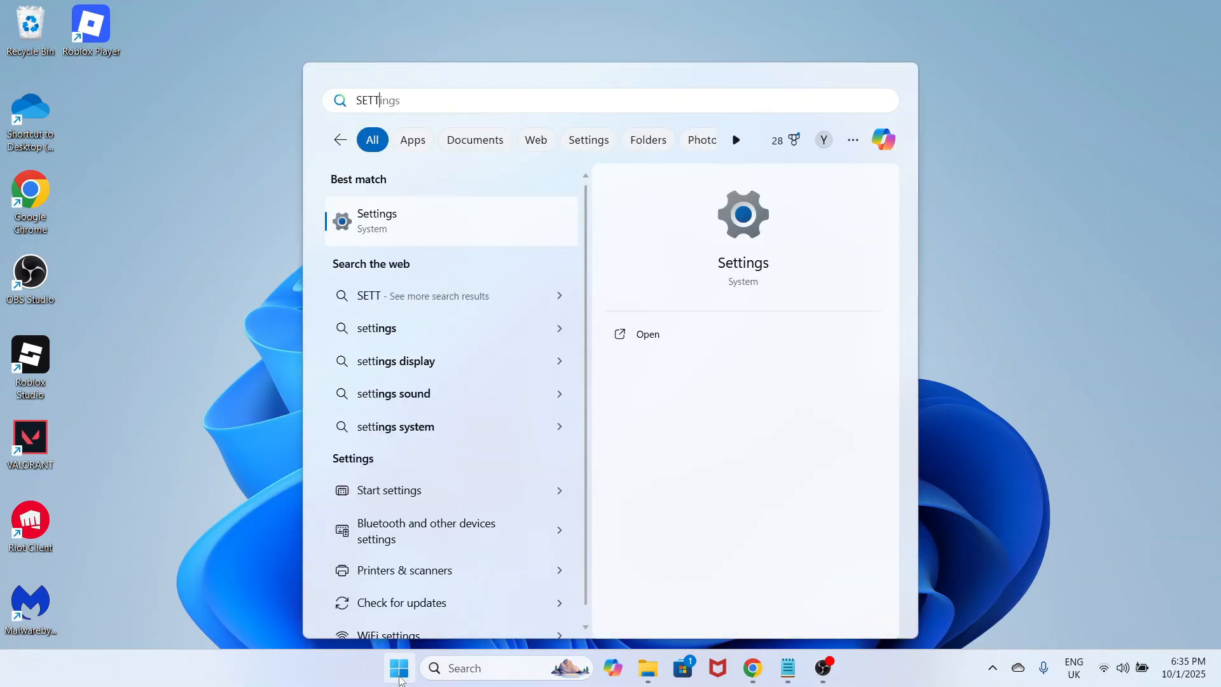
Step: Launch the Settings app from the Start search results
{"action": "right_click", "coordinate": [377, 220]}
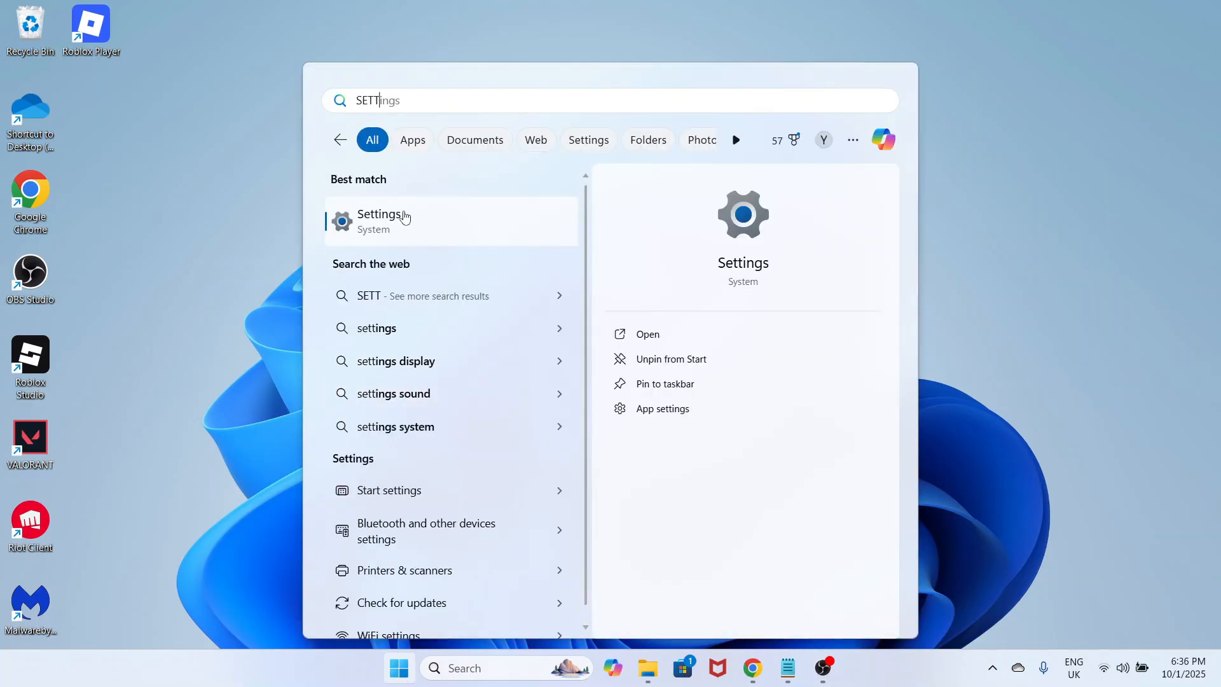
{"action": "left_click", "coordinate": [381, 220]}
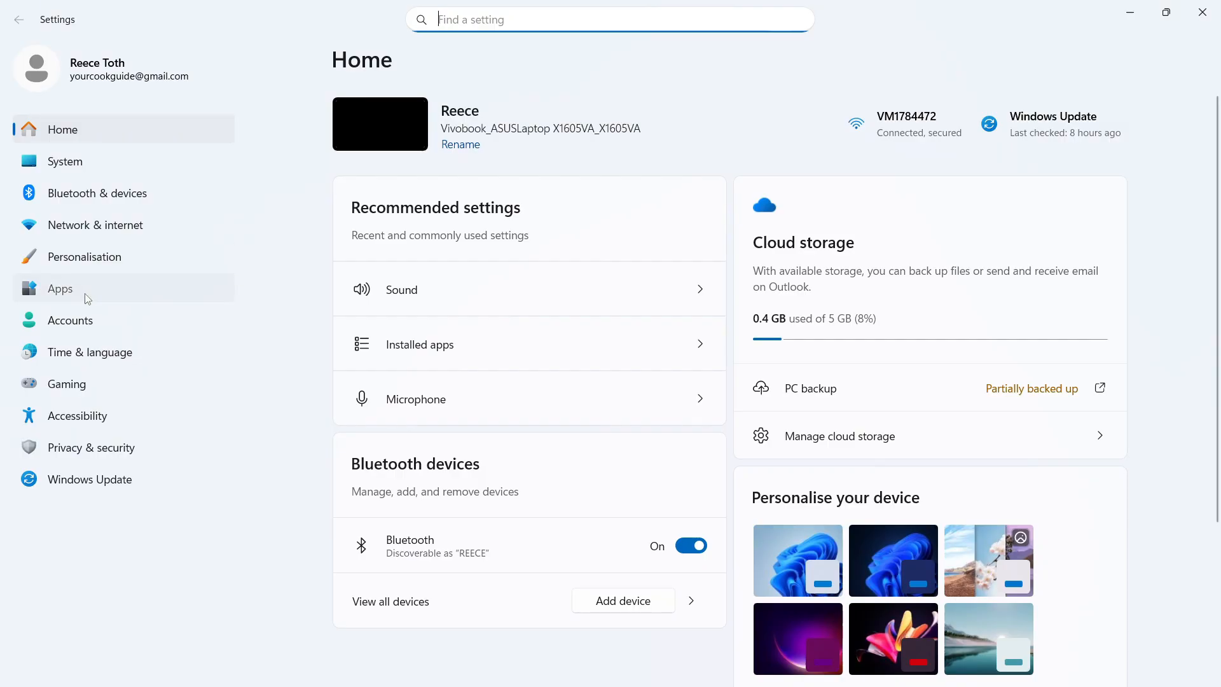
Step: Switch off AsusMouseAgent and Copilot under Apps > Startup
{"action": "left_click", "coordinate": [60, 288]}
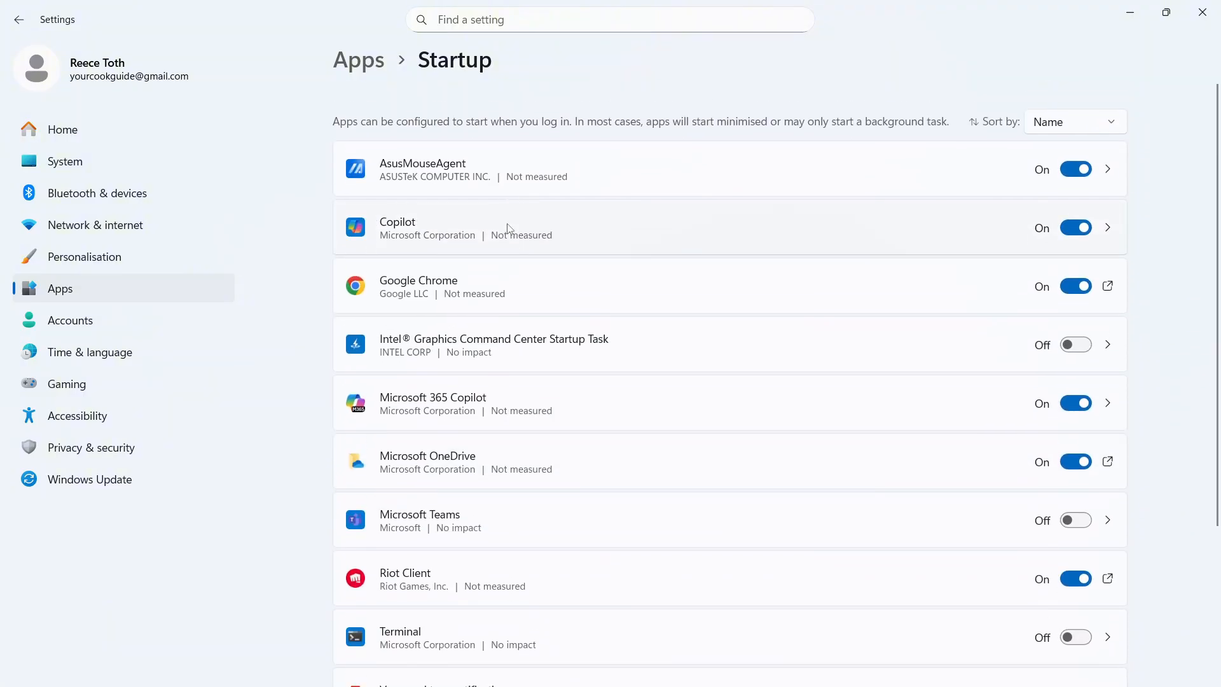
{"action": "scroll", "scroll_direction": "down", "scroll_amount": 3}
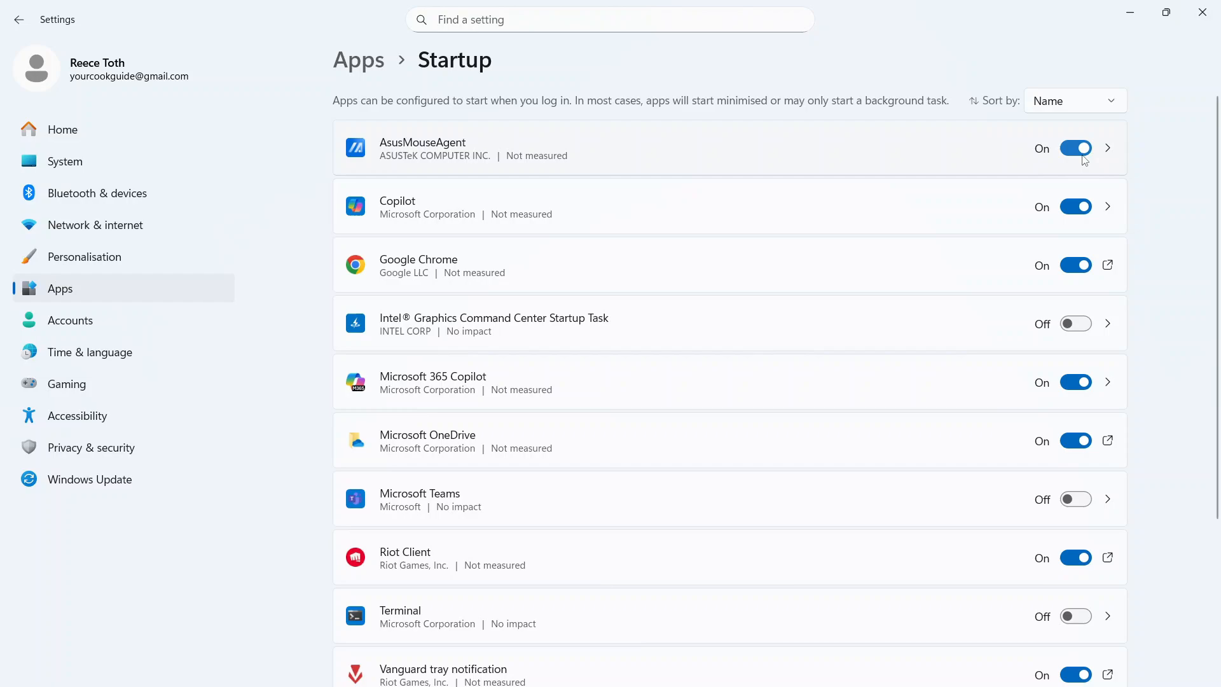
{"action": "left_click", "coordinate": [1076, 148]}
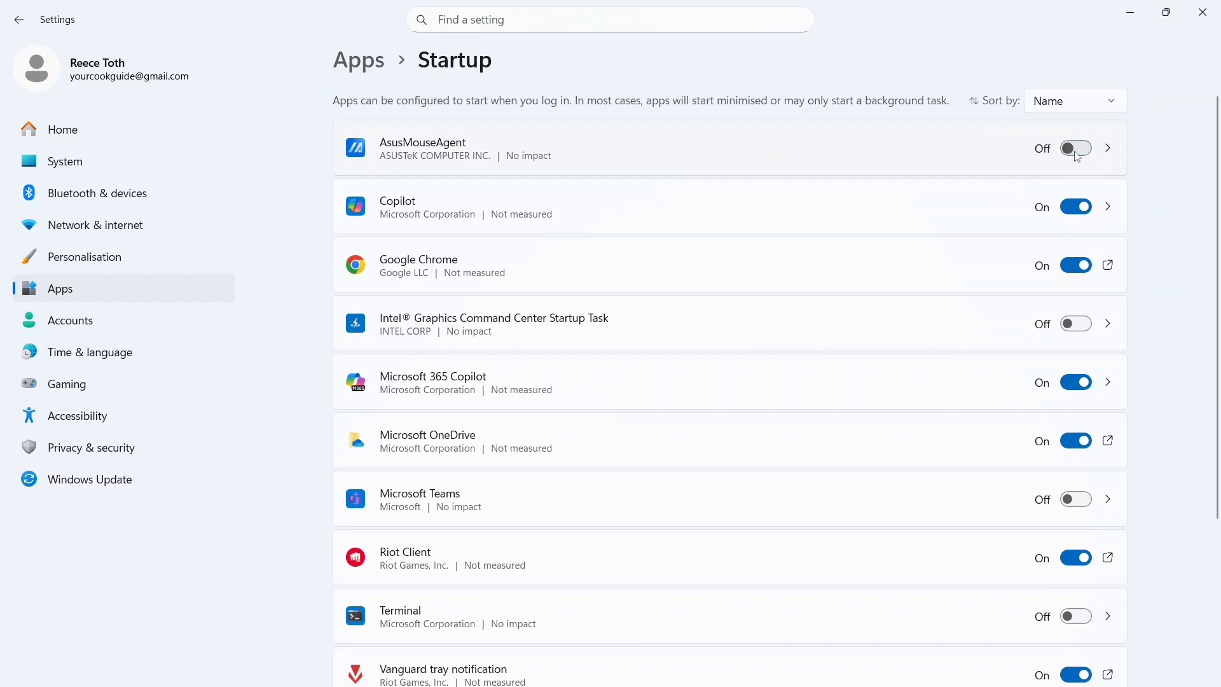
{"action": "left_click", "coordinate": [1075, 206]}
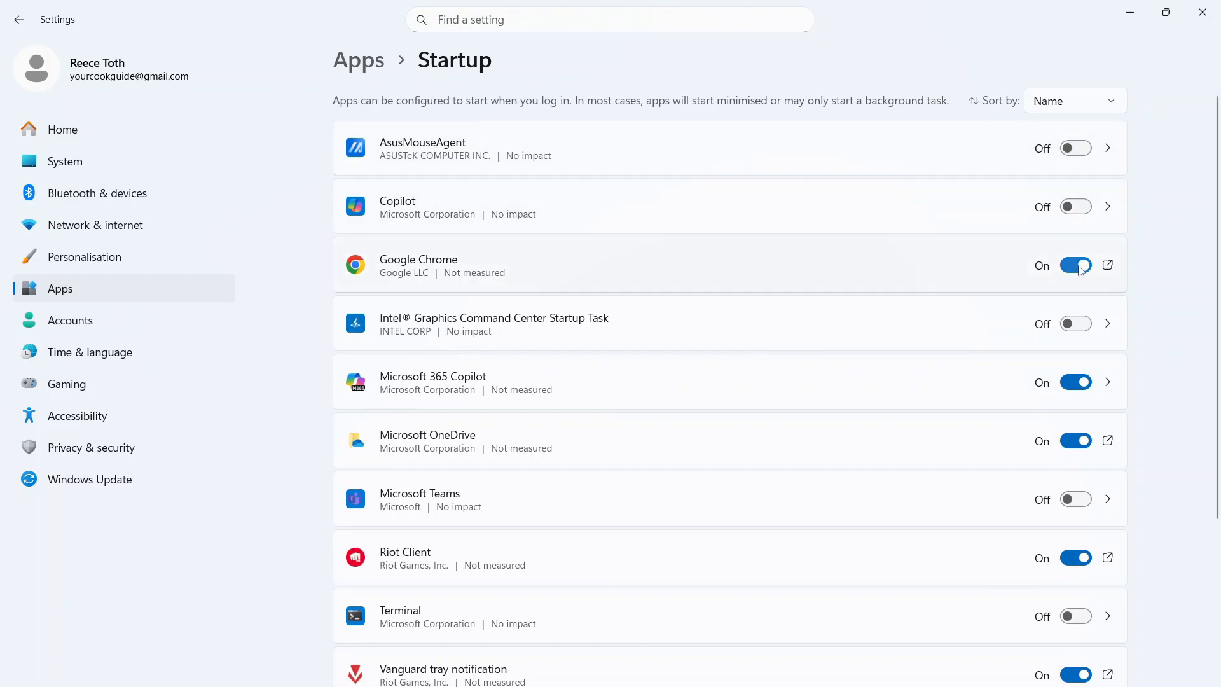
{"action": "scroll", "scroll_direction": "down", "scroll_amount": 3}
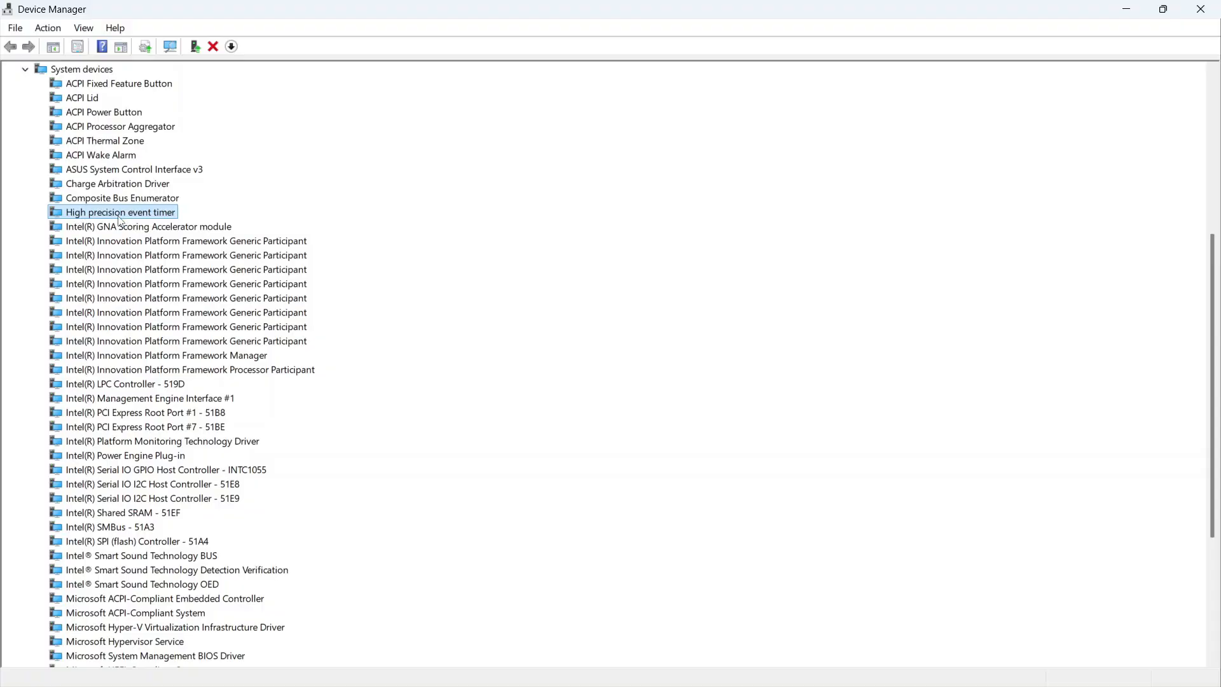
Step: Disable the High precision event timer device and confirm with Yes
{"action": "right_click", "coordinate": [120, 212]}
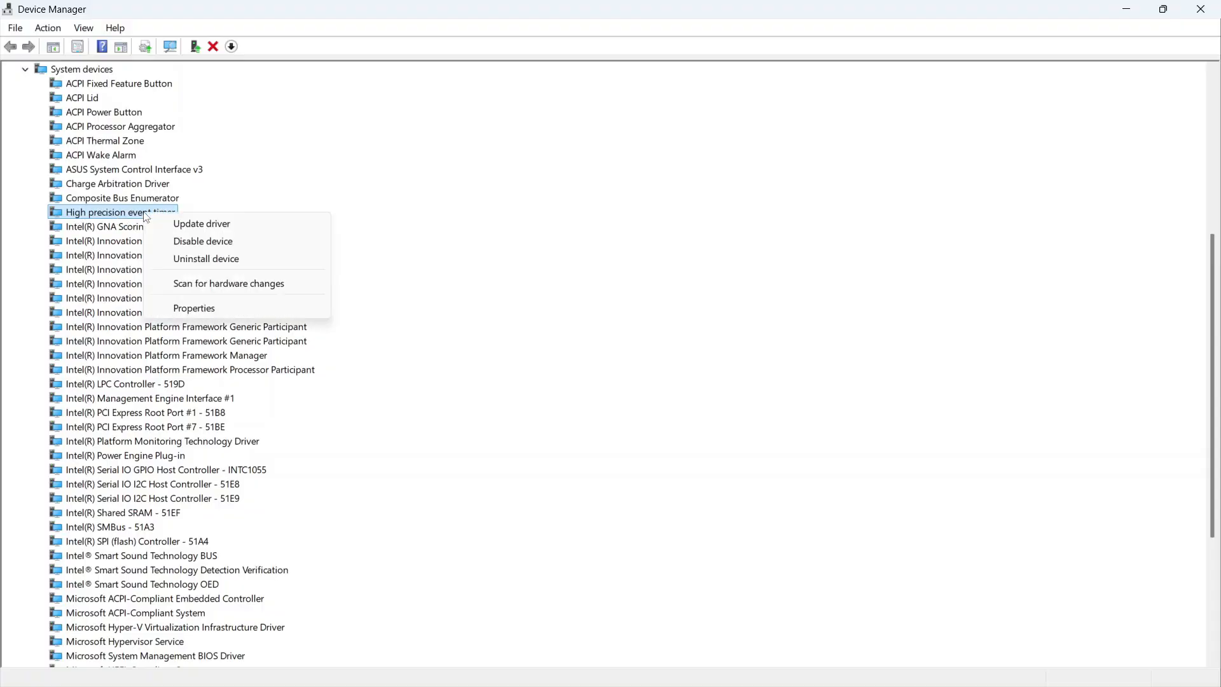
{"action": "mouse_move", "coordinate": [203, 240]}
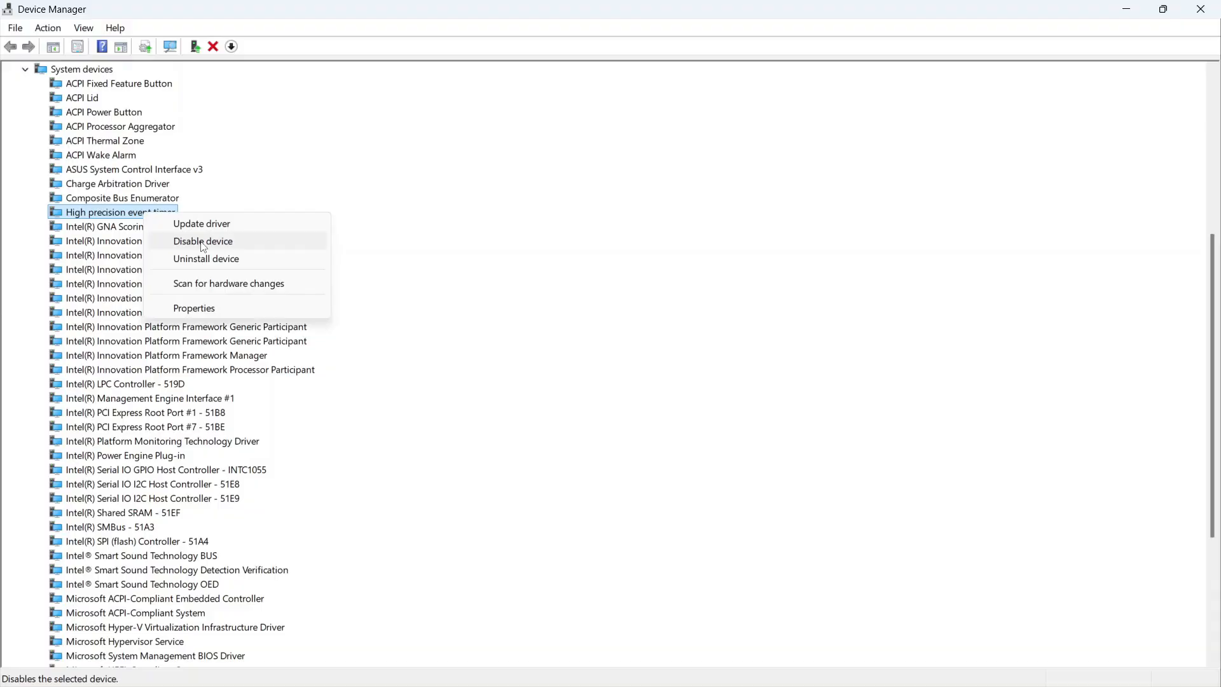
{"action": "left_click", "coordinate": [203, 240]}
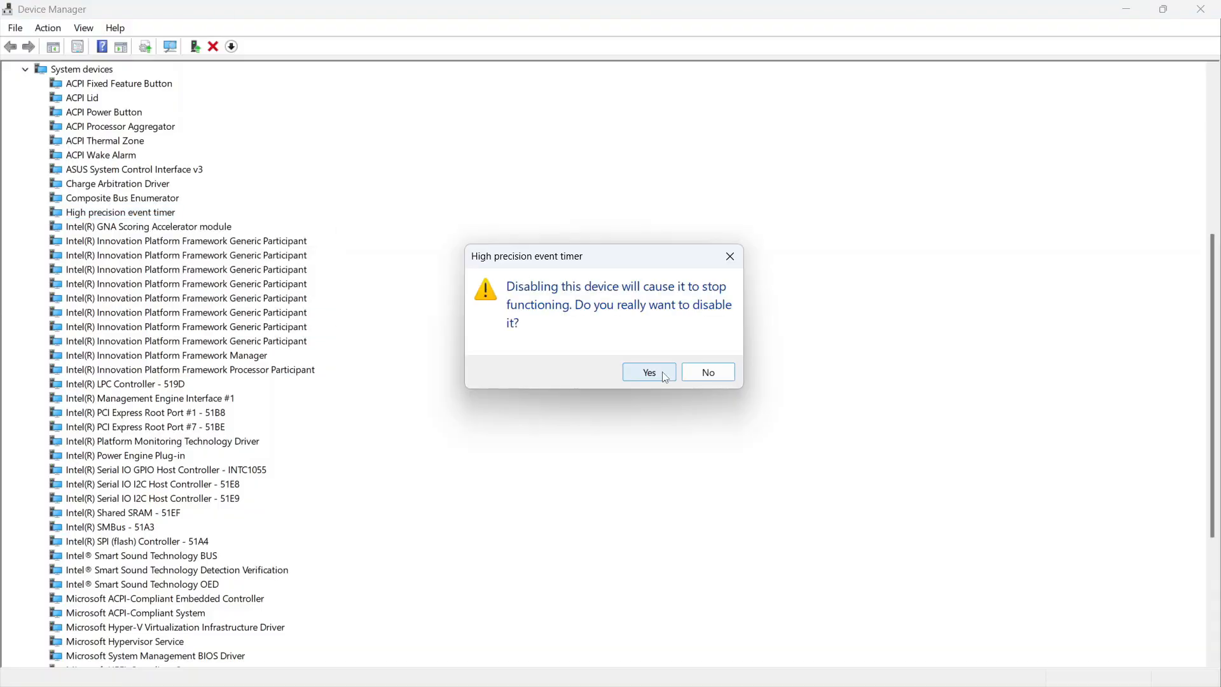
{"action": "left_click", "coordinate": [649, 372]}
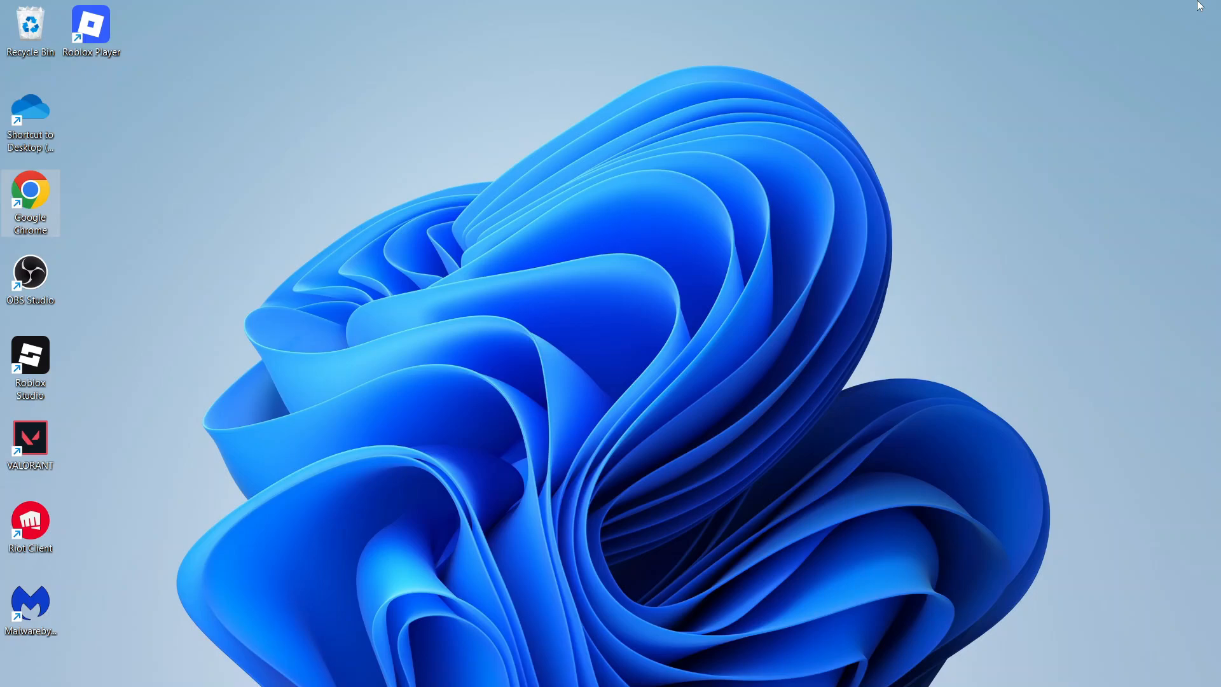
Step: Search Start for Control Panel and open it showing all items
{"action": "type", "text": "ed"}
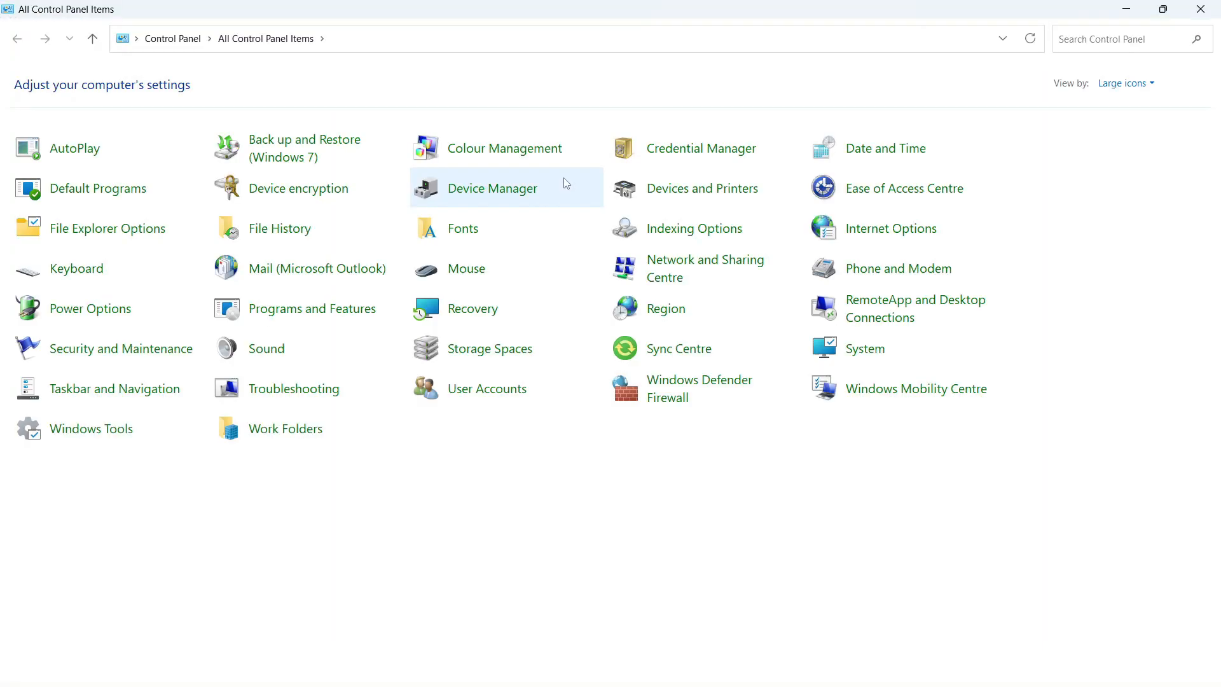
Step: Confirm the Balanced power plan in Power Options, then search Start for 'disk clean-up'
{"action": "left_click", "coordinate": [1124, 84]}
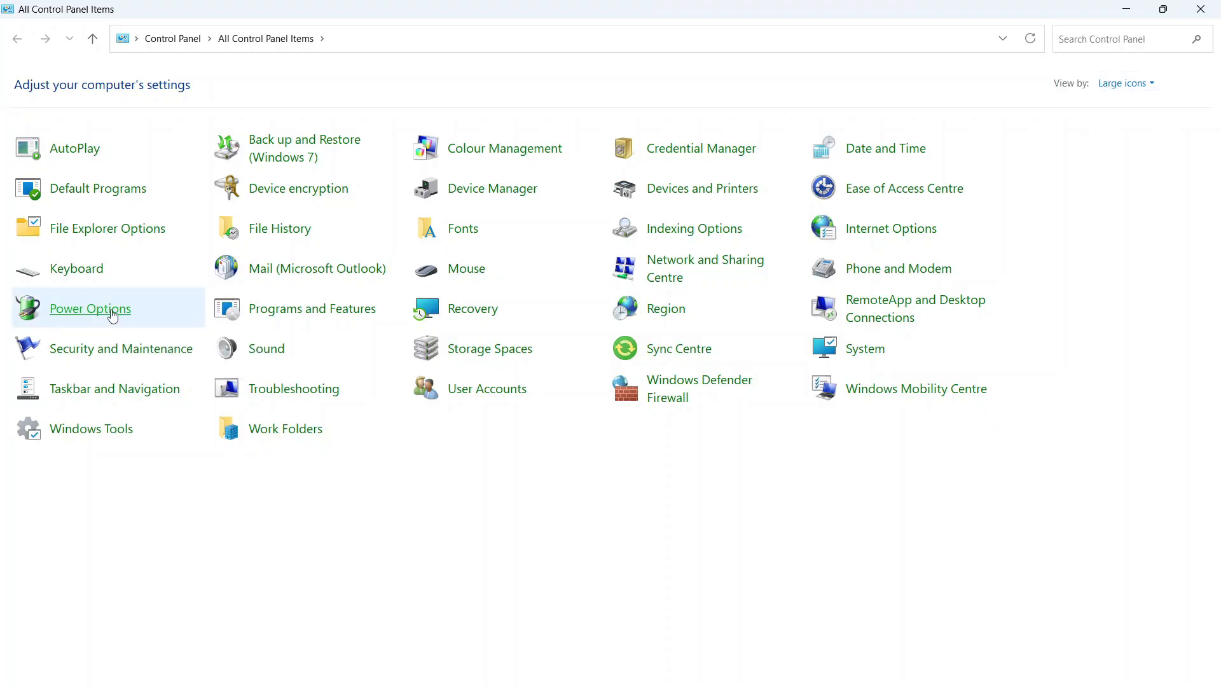
{"action": "left_click", "coordinate": [89, 308]}
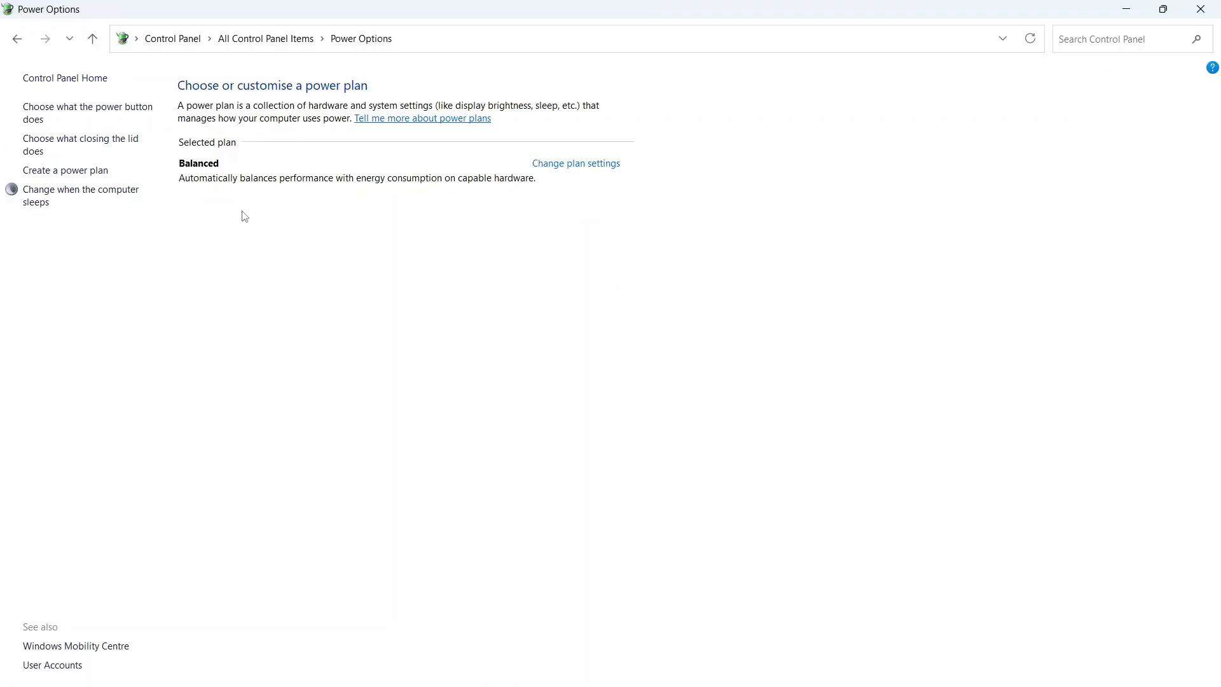
{"action": "mouse_move", "coordinate": [252, 267]}
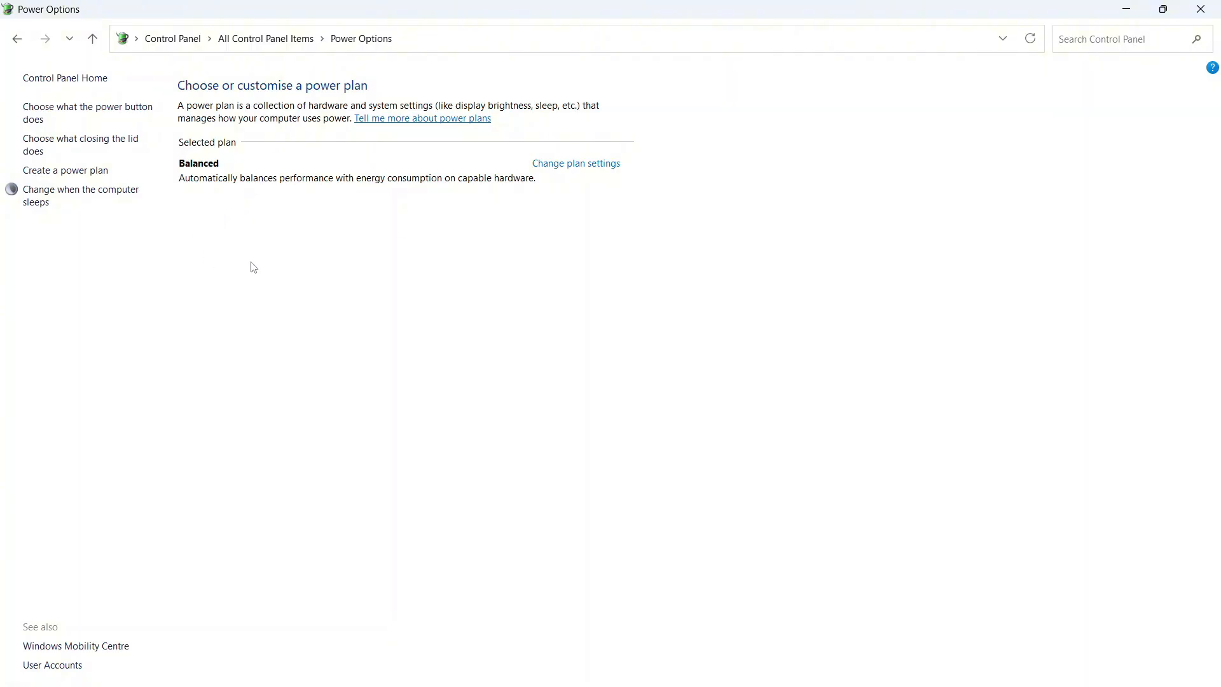
{"action": "mouse_move", "coordinate": [219, 219]}
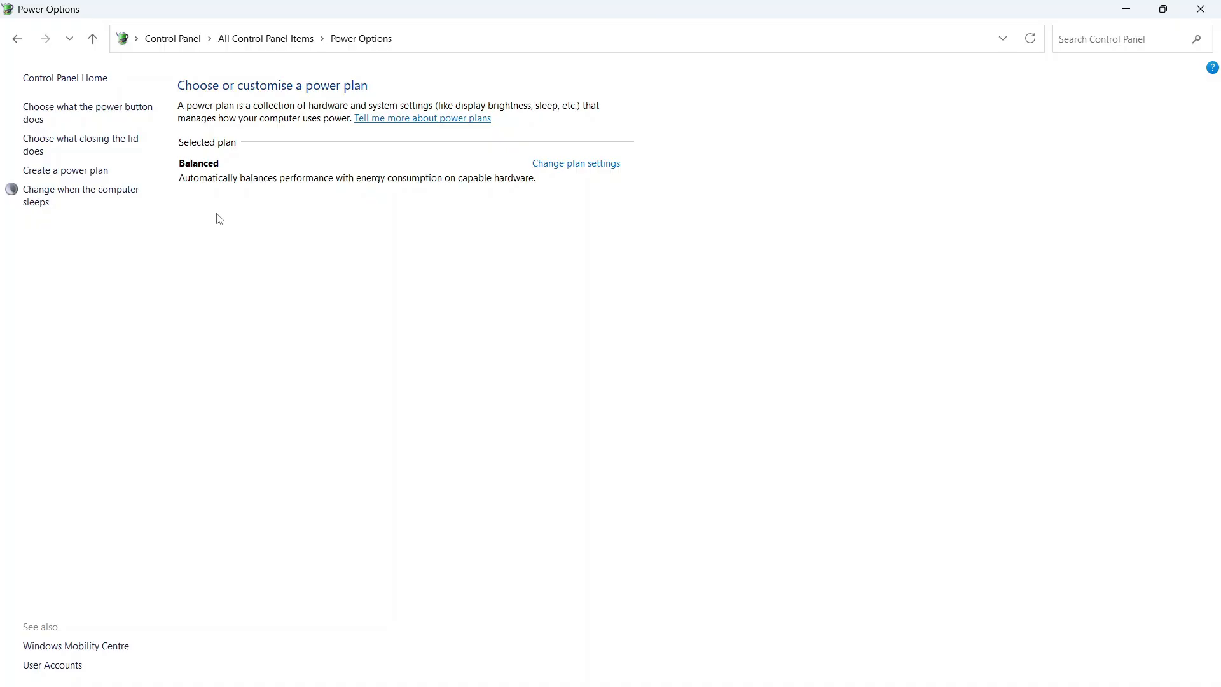
{"action": "mouse_move", "coordinate": [208, 180]}
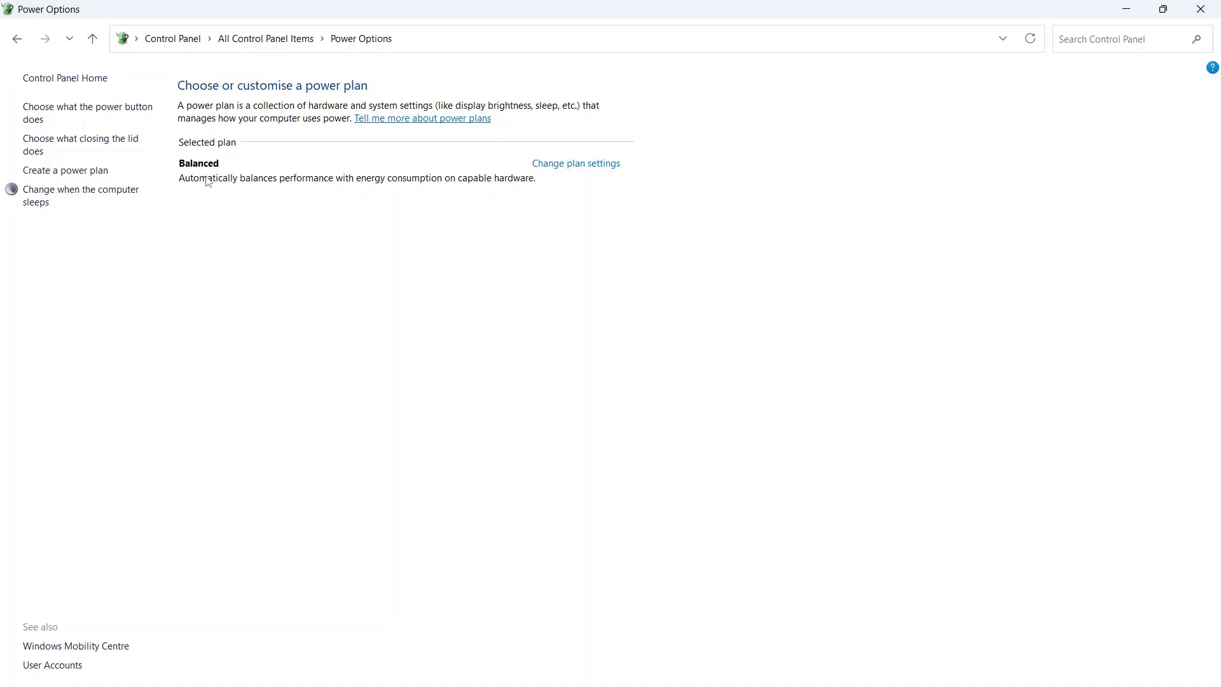
{"action": "mouse_move", "coordinate": [205, 172]}
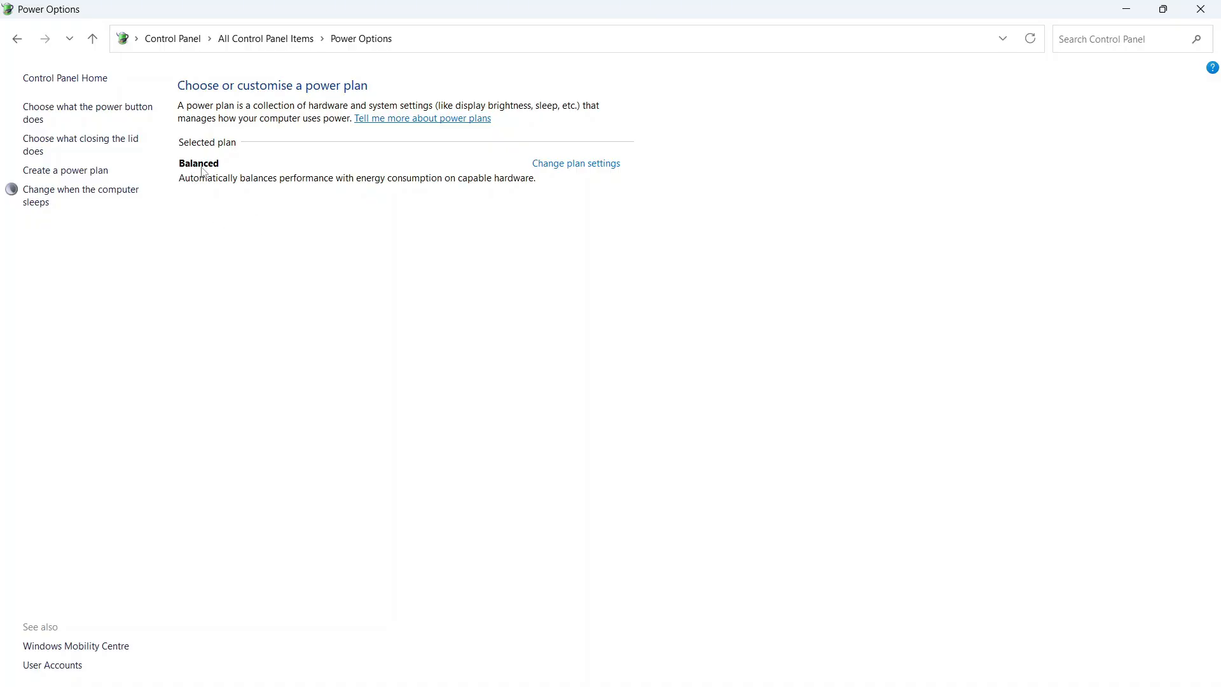
{"action": "mouse_move", "coordinate": [1202, 9]}
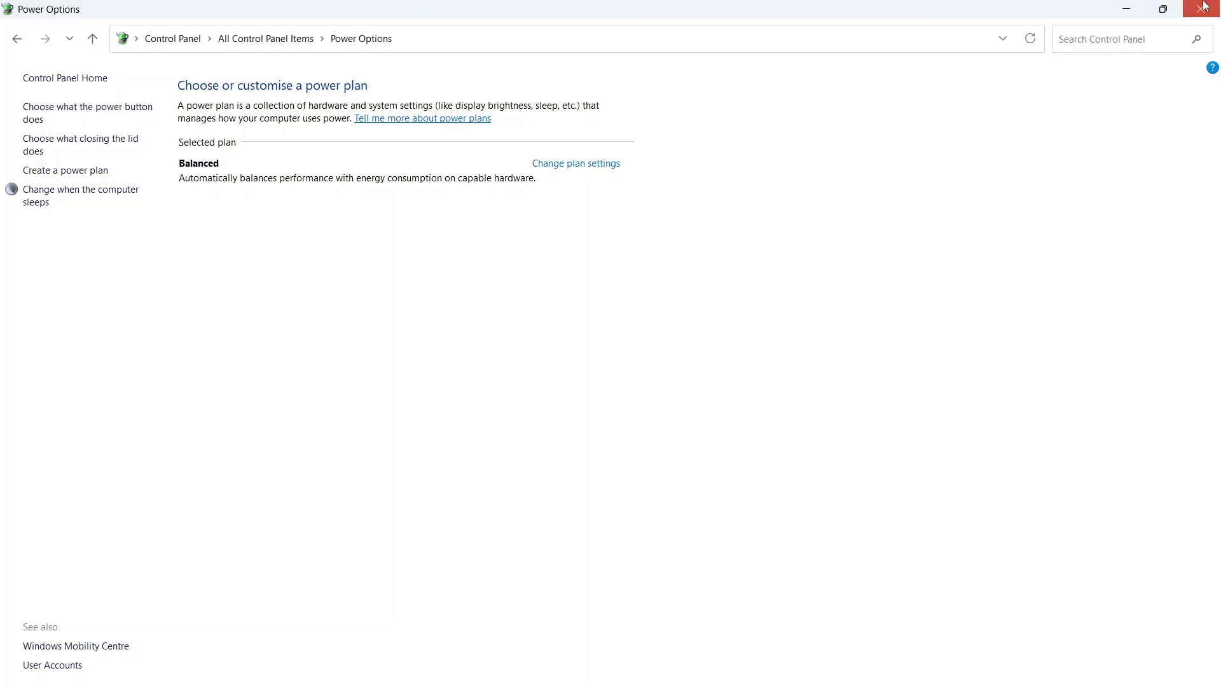
{"action": "left_click", "coordinate": [399, 667]}
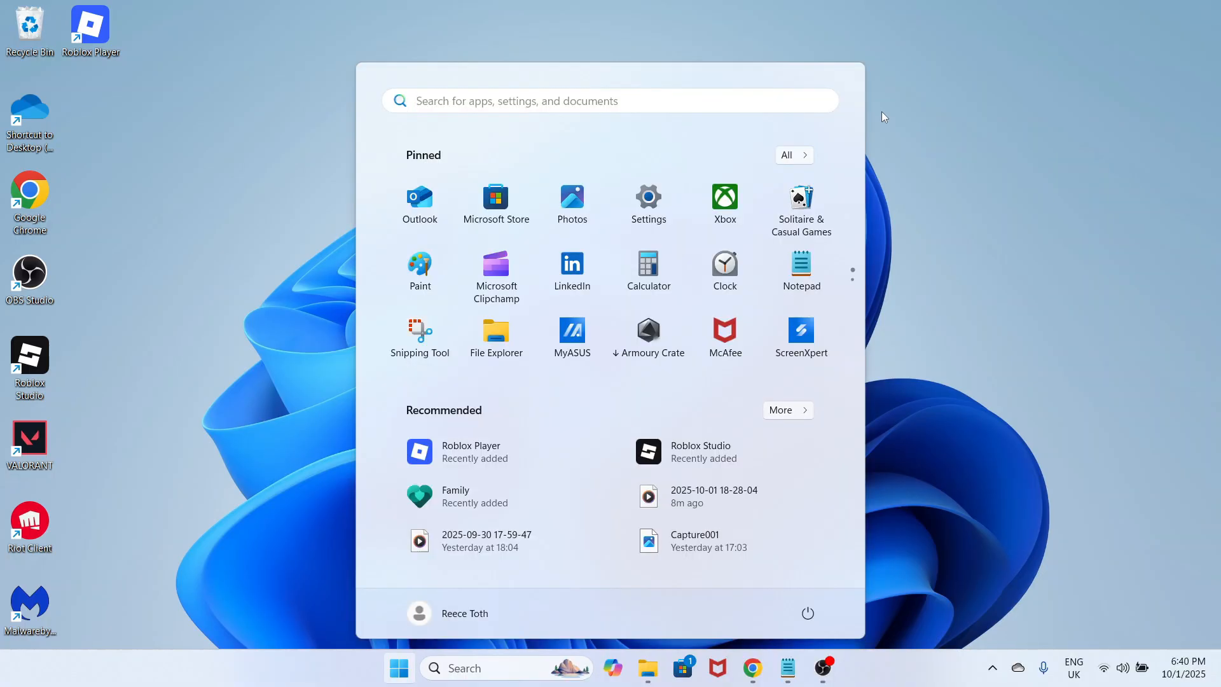
{"action": "type", "text": "disk clean-up"}
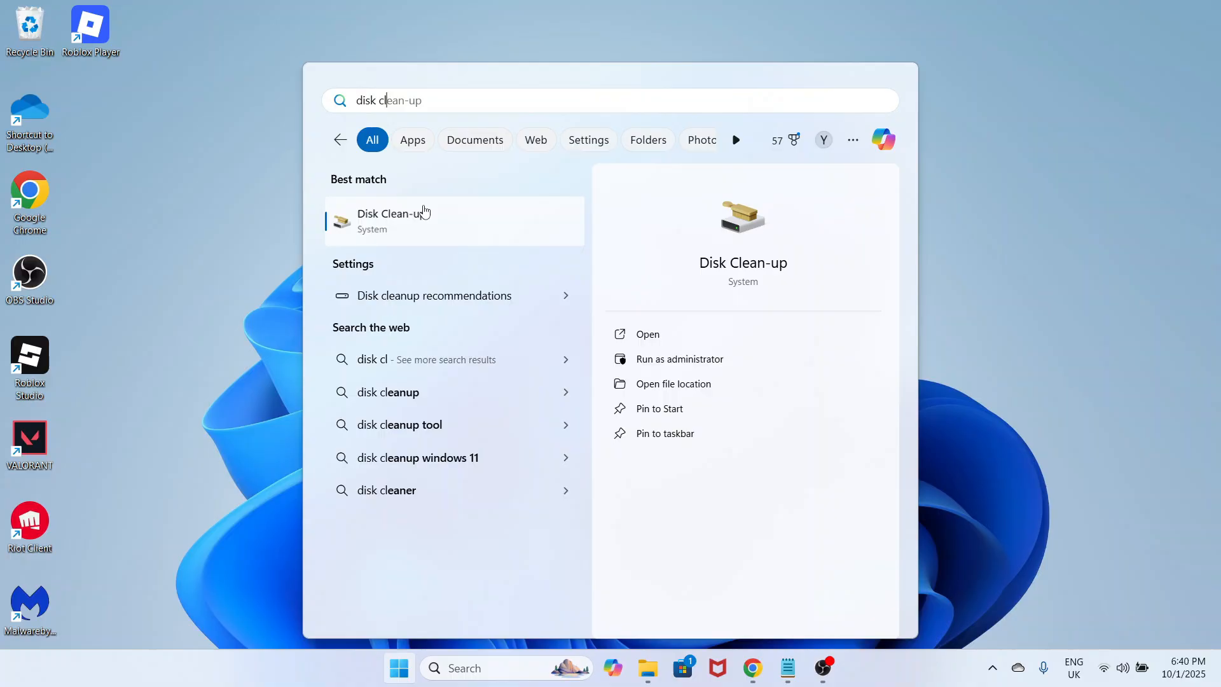
Step: Delete all junk file categories on drive C, including Recycle Bin and Thumbnails
{"action": "left_click", "coordinate": [393, 220]}
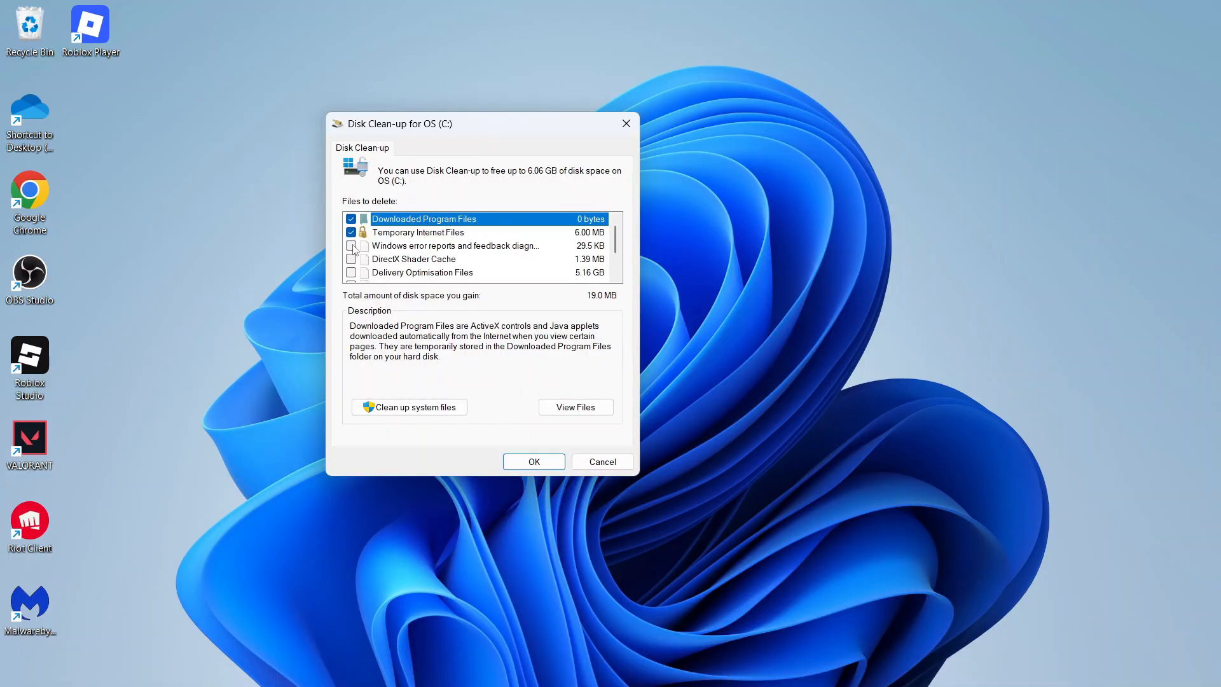
{"action": "scroll", "scroll_direction": "down", "scroll_amount": 3}
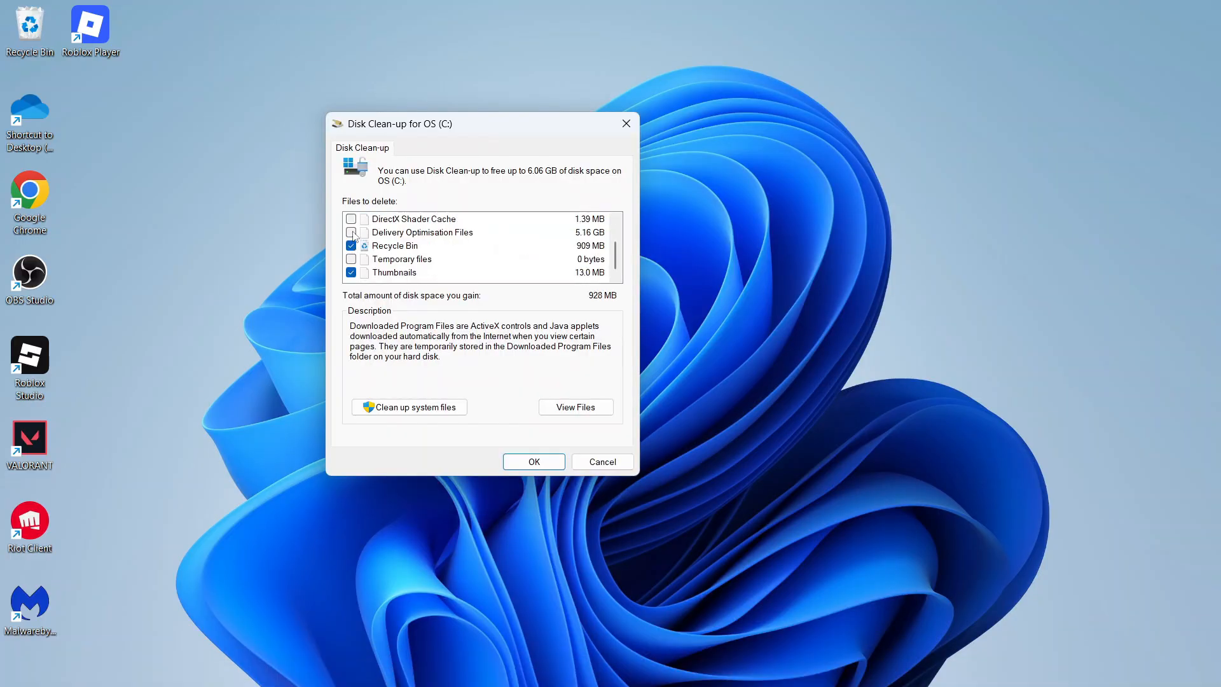
{"action": "left_click", "coordinate": [533, 461]}
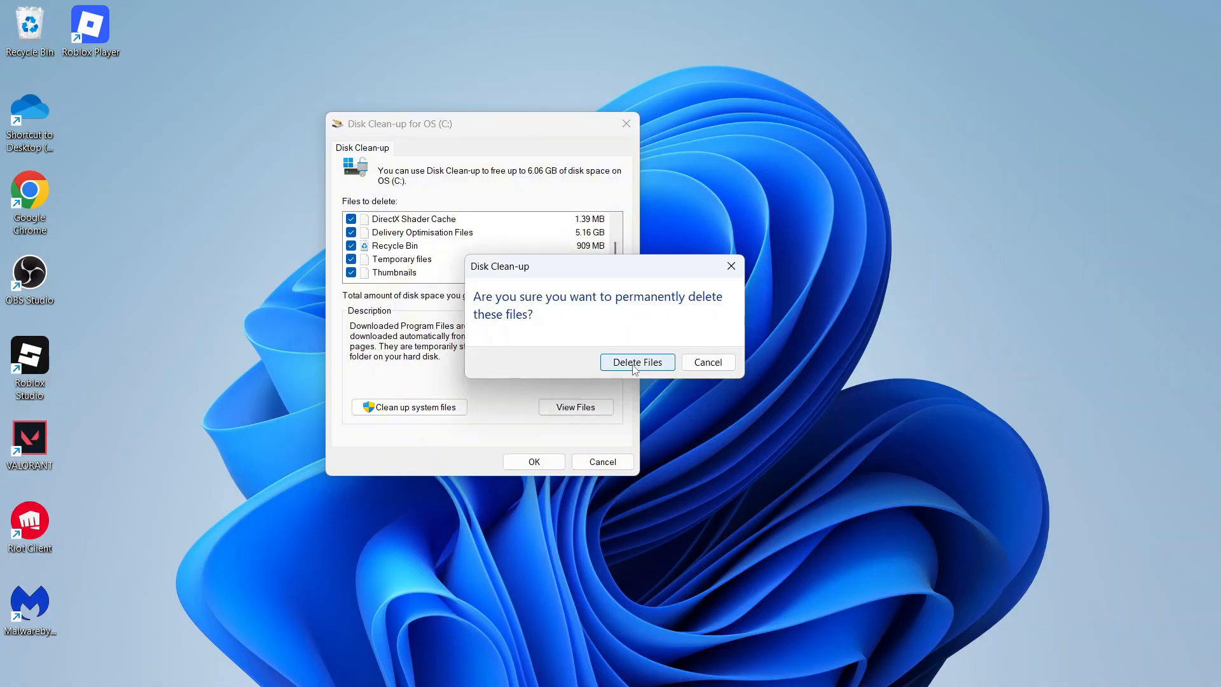
{"action": "left_click", "coordinate": [636, 361]}
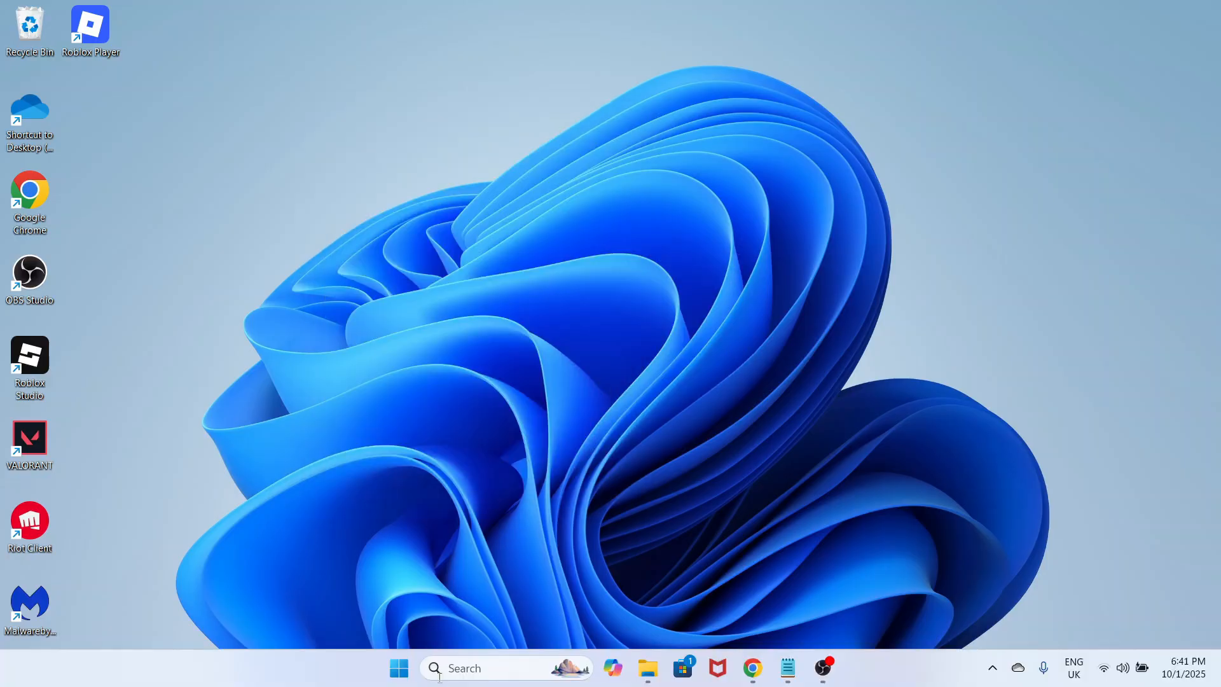
{"action": "left_click", "coordinate": [399, 669]}
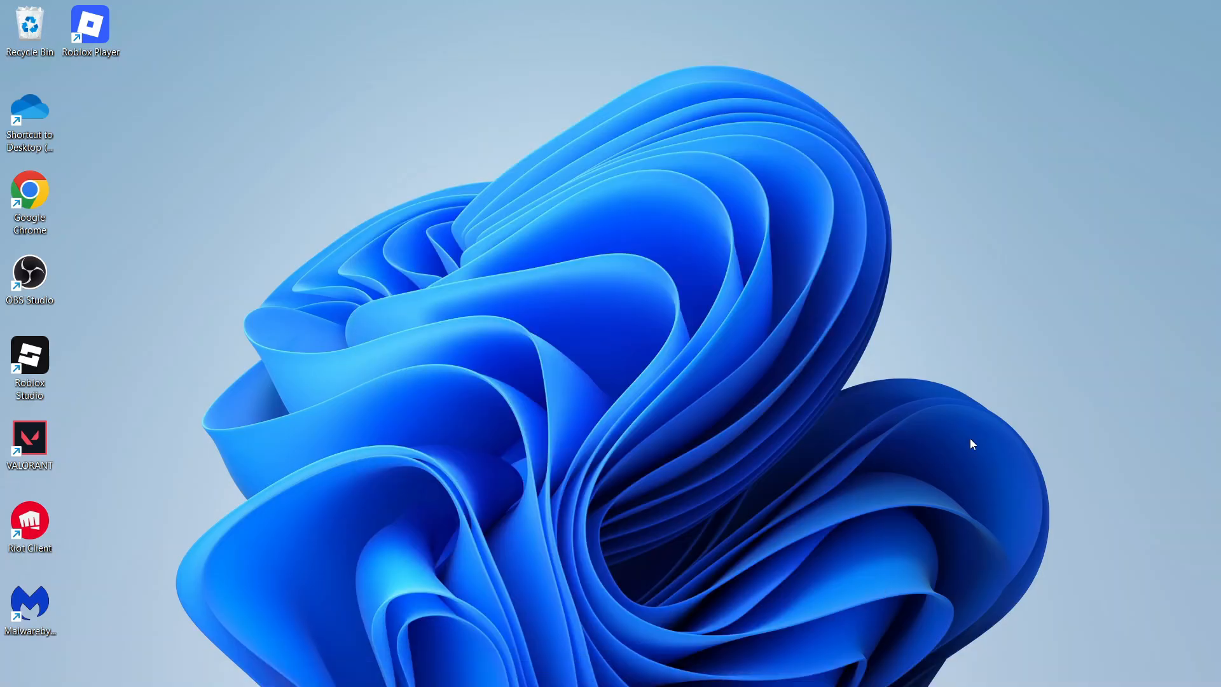
{"action": "mouse_move", "coordinate": [898, 377]}
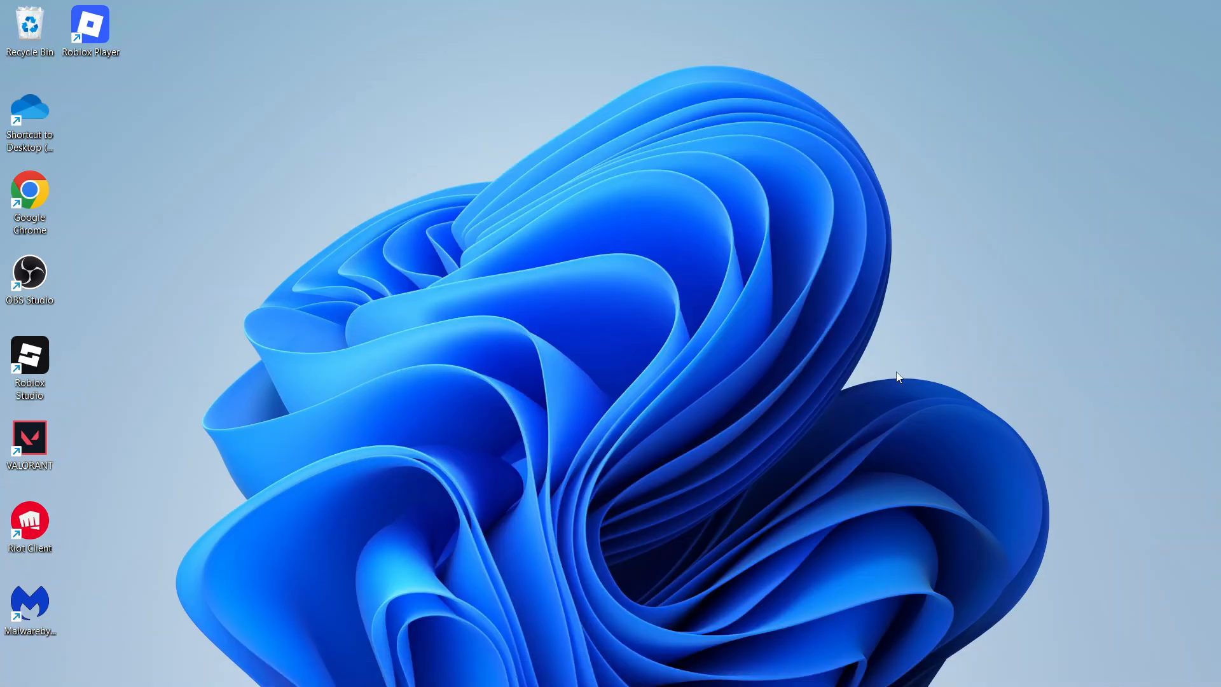